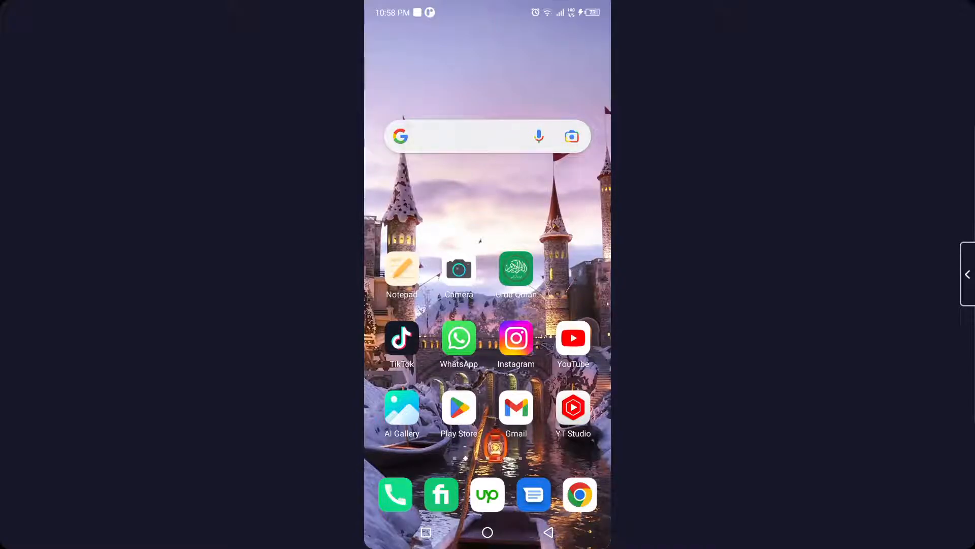
Swipe to the second home-screen page showing Settings, Files, Drive and Messenger.
scroll("left", 3)
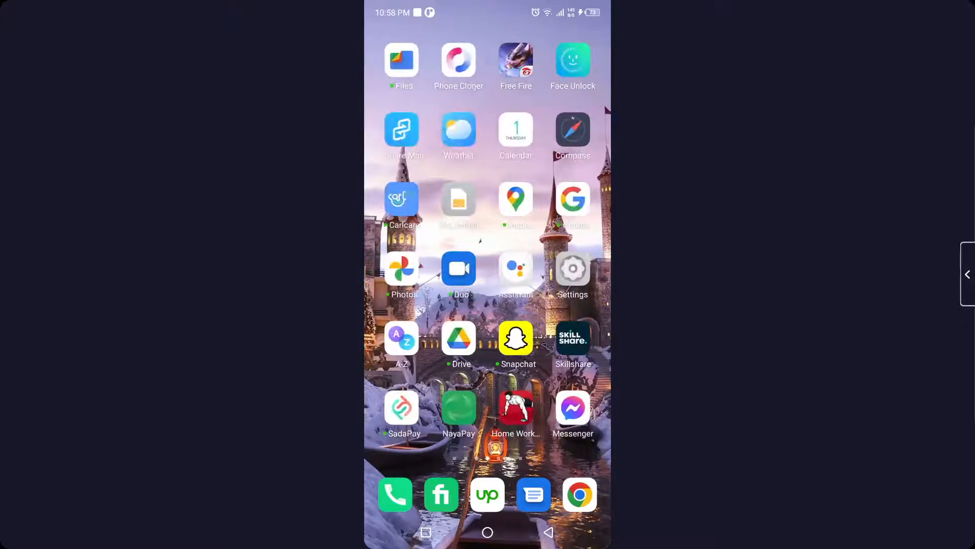
Launch Snapchat and show its Chat screen with the conversation list.
left_click(516, 338)
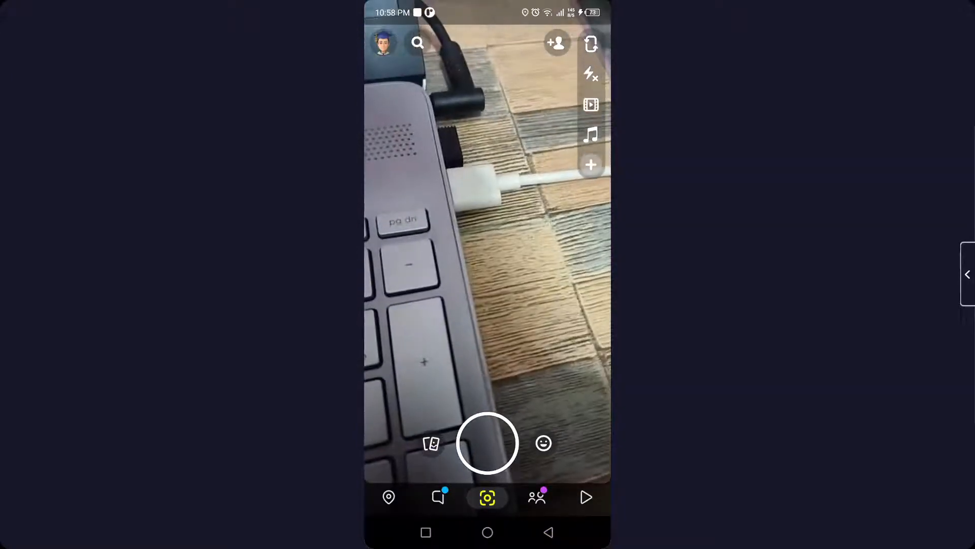
left_click(439, 497)
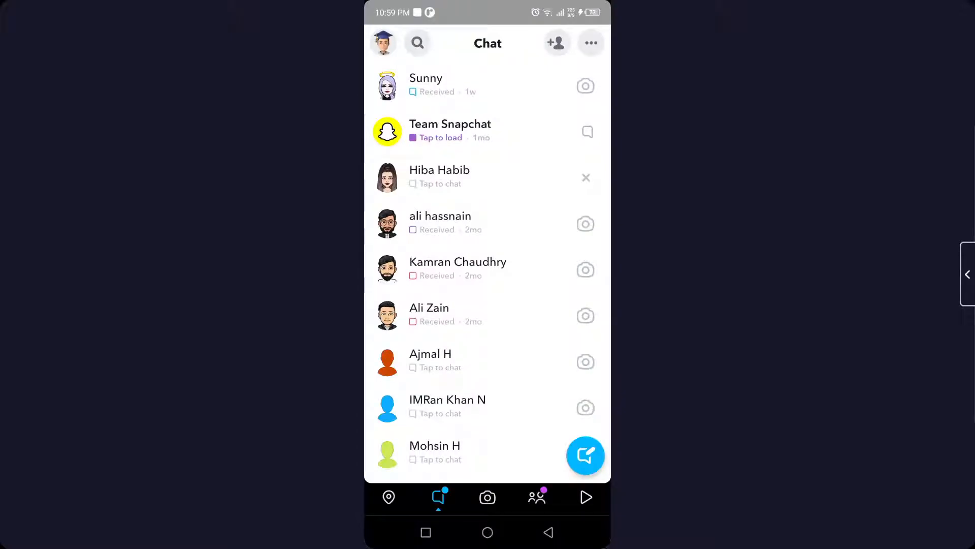
Open a conversation from the chat list, then return to the Android home screen.
left_click(440, 176)
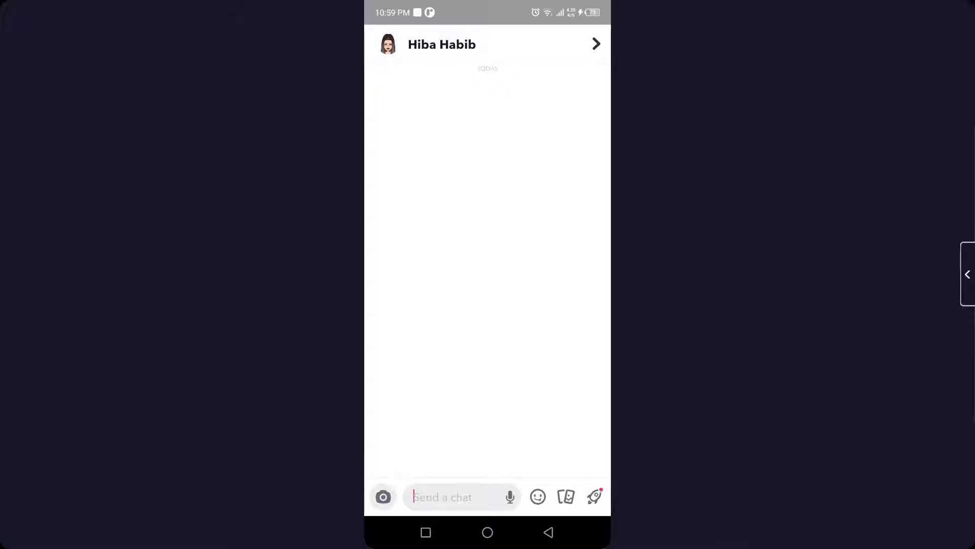
left_click(487, 531)
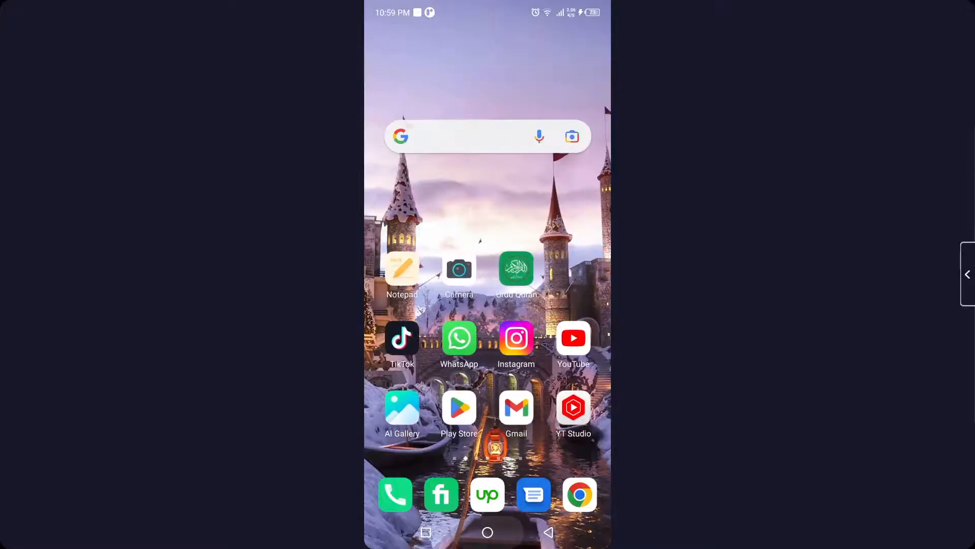
left_click(573, 337)
type("yt")
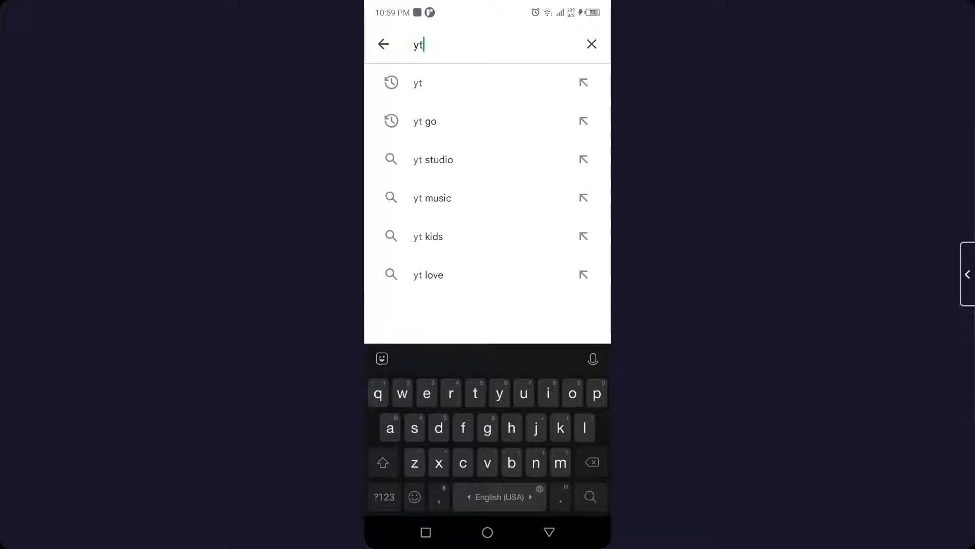
type("sna")
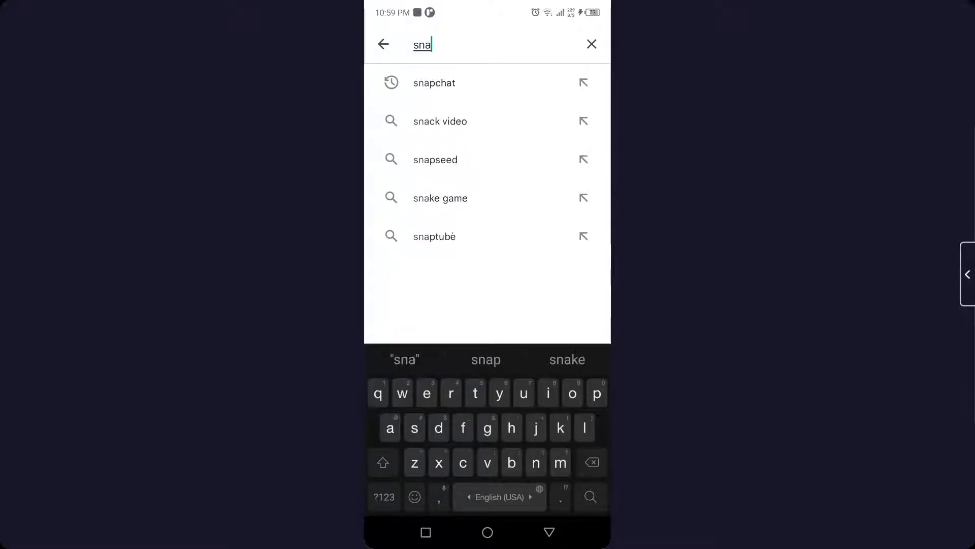
left_click(435, 82)
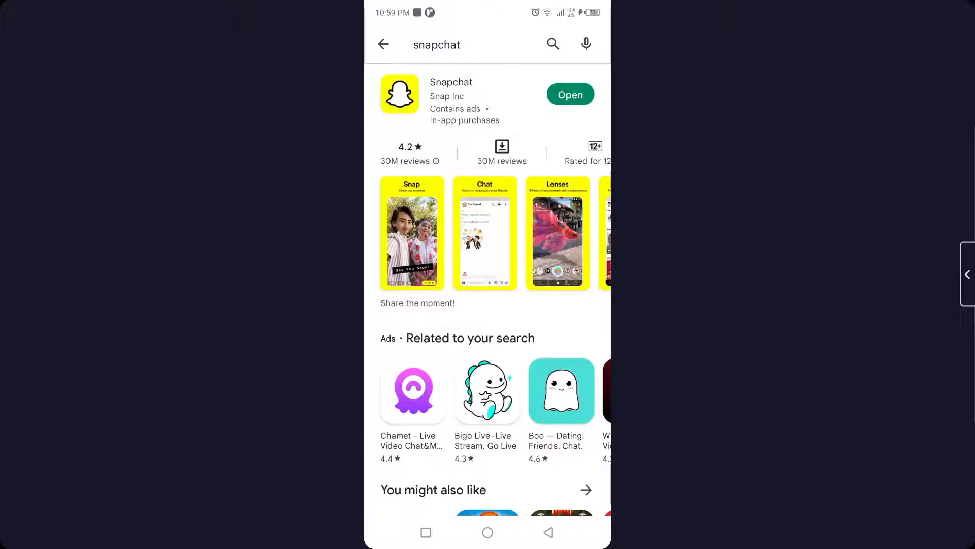
left_click(487, 532)
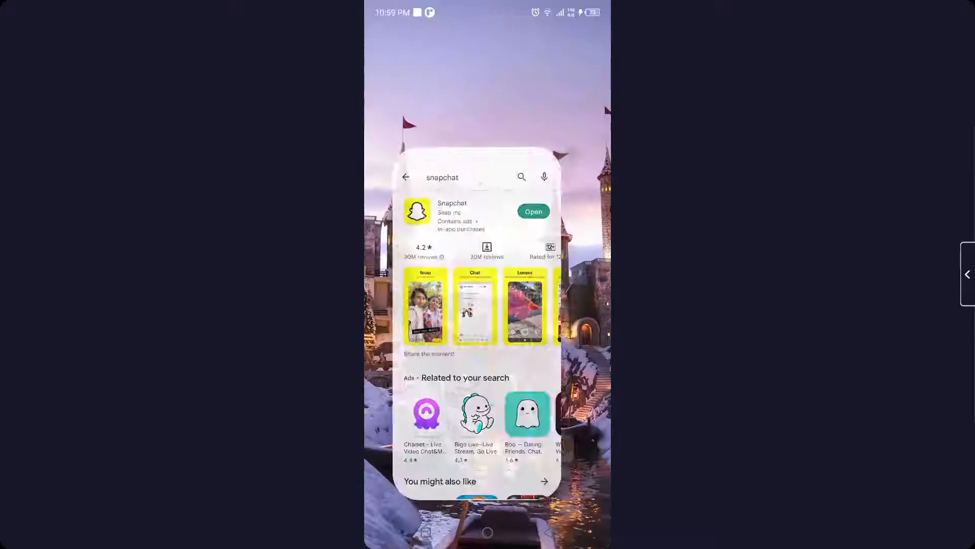
left_click(487, 532)
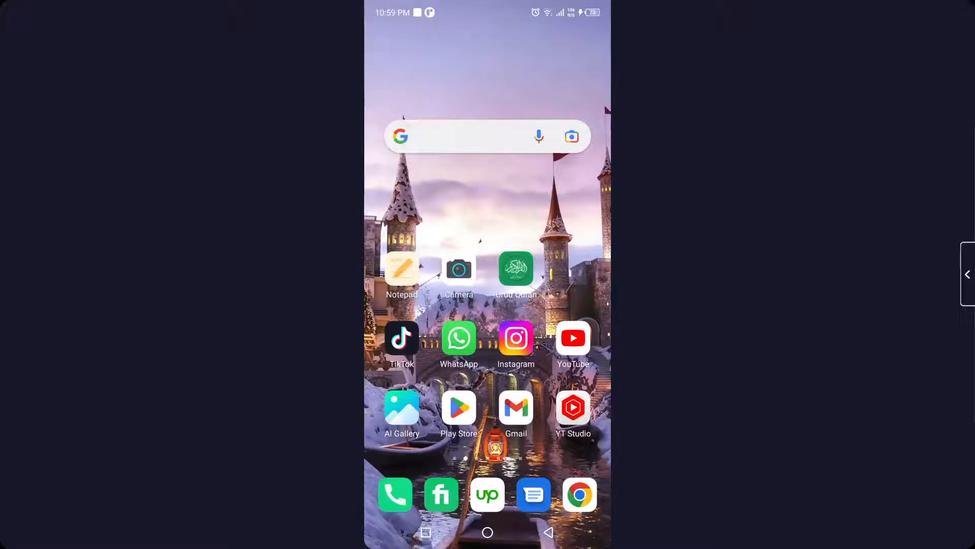